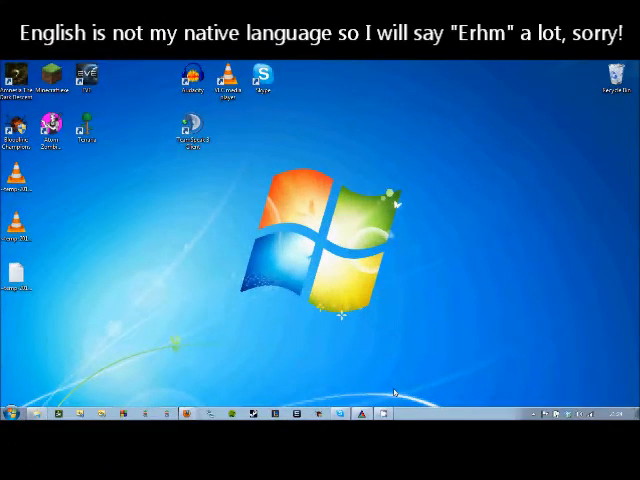
mouse_move(360, 363)
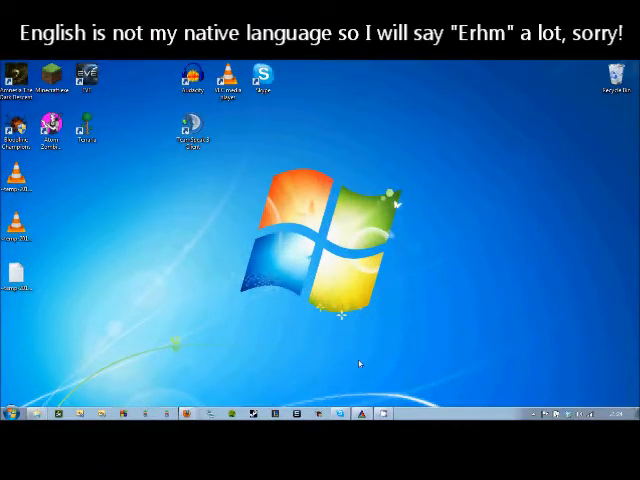
mouse_move(357, 366)
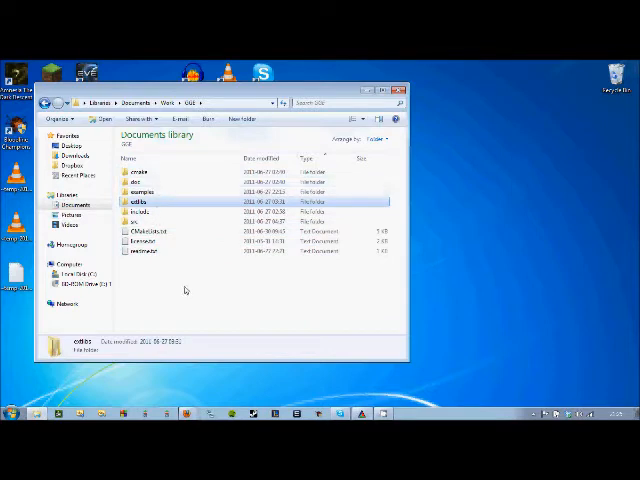
- Select all nine folders and files in the GGE source folder
key("ctrl+a")
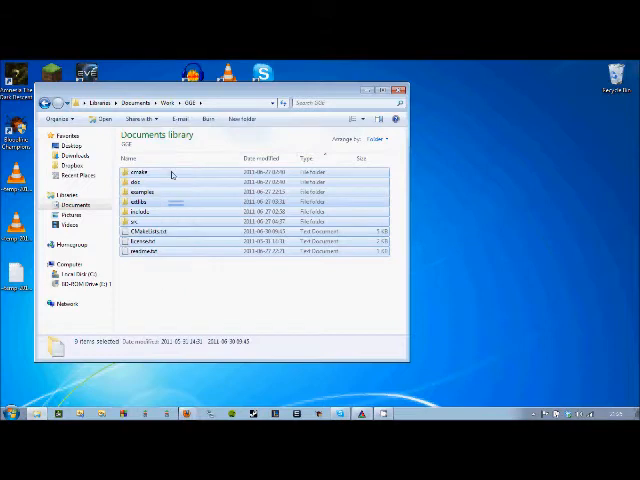
mouse_move(140, 174)
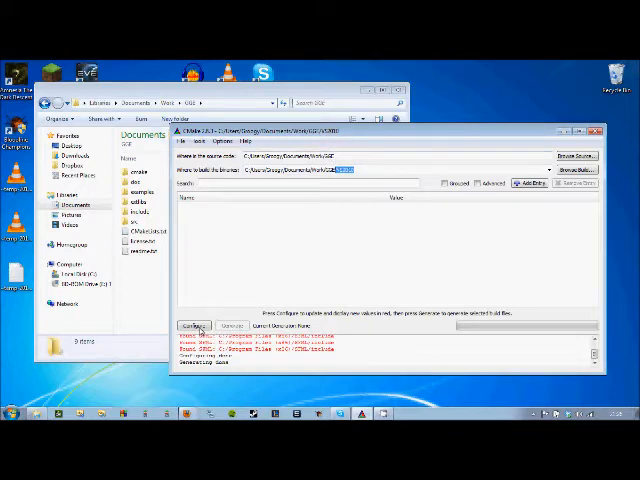
- Configure GGE into a new VS2010 build folder using the Visual Studio 10 generator
left_click(194, 324)
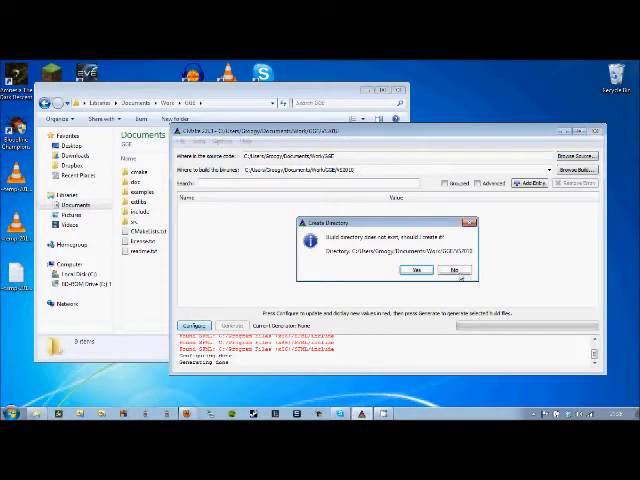
left_click(415, 270)
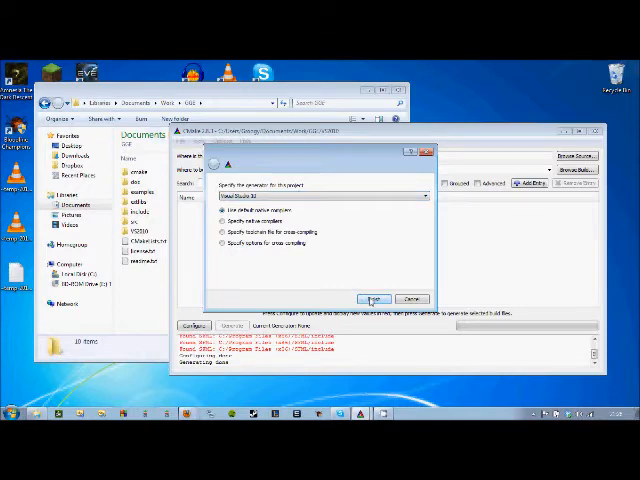
left_click(373, 299)
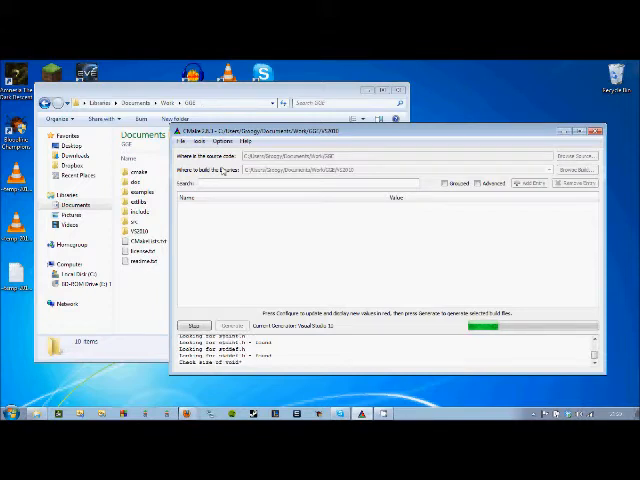
- Finish configuration and switch on the BUILD_EXAMPLES option
left_click(192, 325)
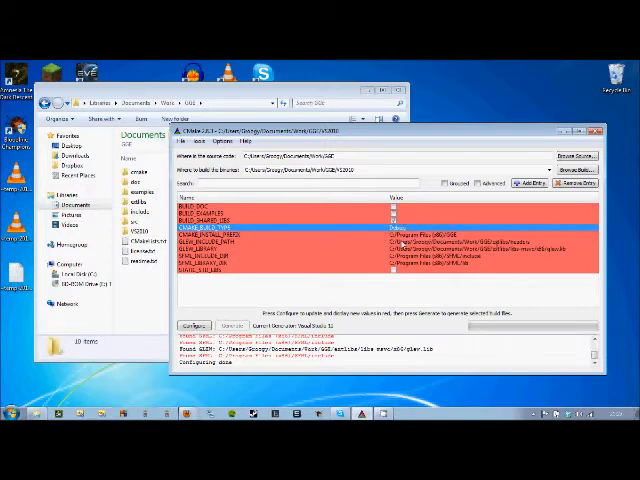
mouse_move(410, 232)
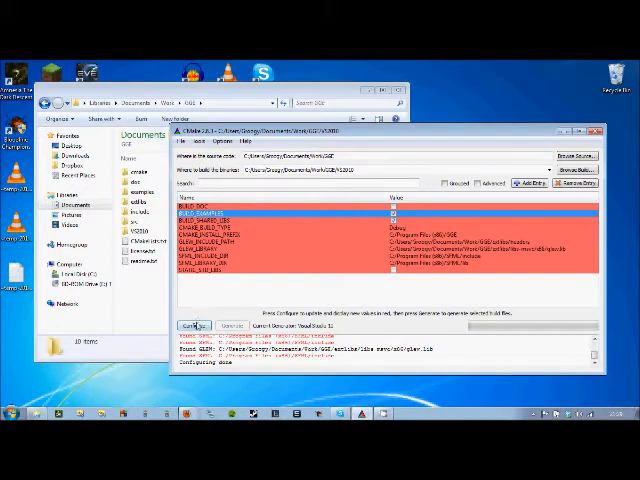
- Generate the Visual Studio build files and open the GGE solution from the VS2010 folder
left_click(192, 325)
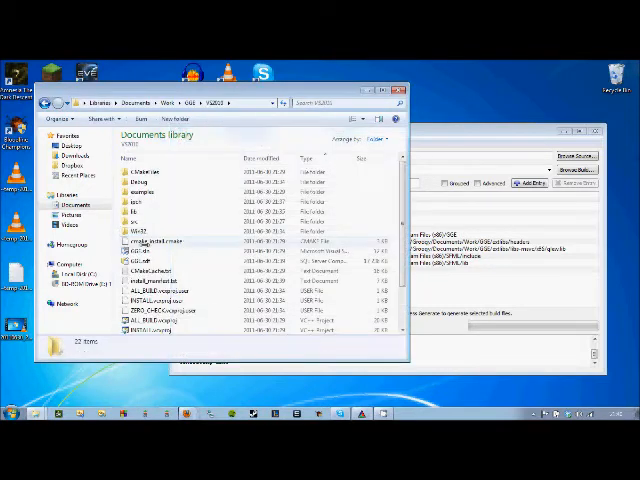
left_click(140, 250)
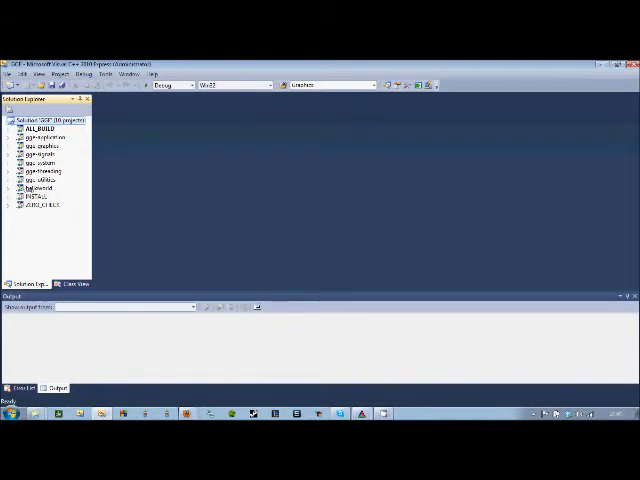
- Build the INSTALL project from Solution Explorer to install GGE under Program Files
left_click(38, 197)
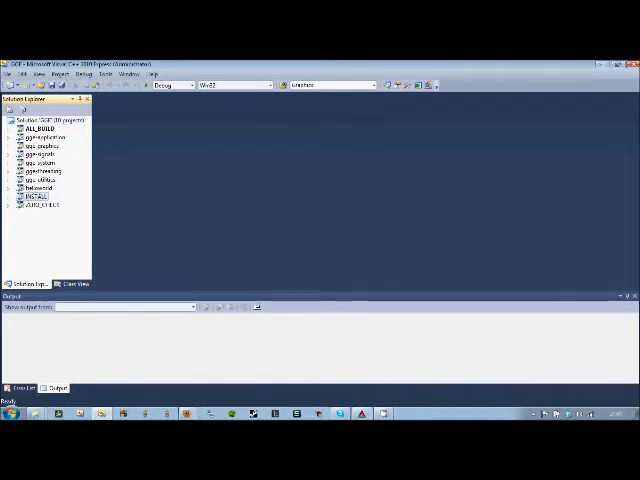
right_click(39, 197)
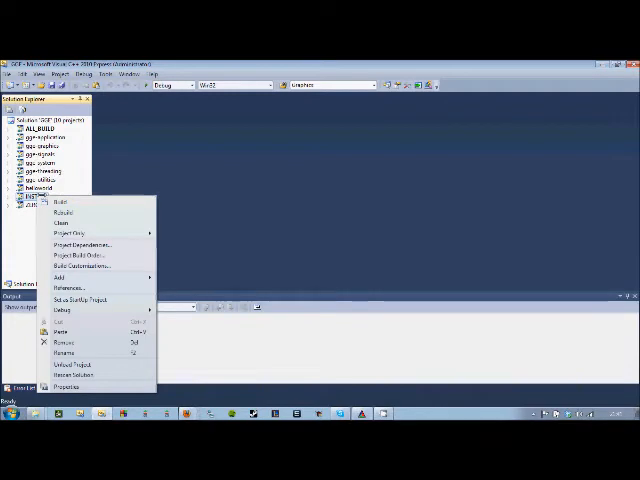
left_click(63, 201)
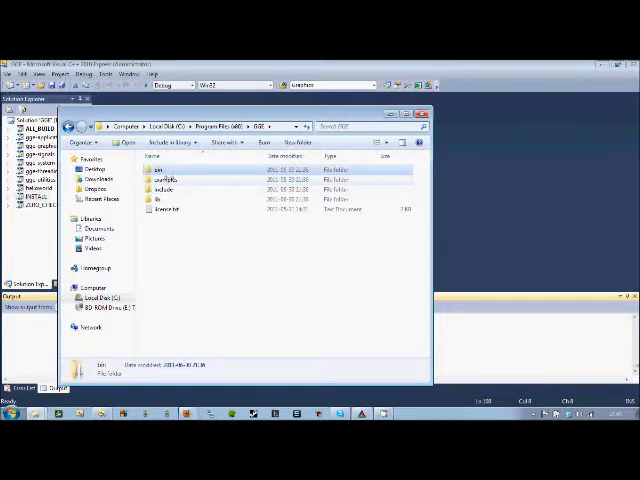
- Browse the installed GGE examples, include and bin folders, then go into examples\helloworld
left_click(165, 190)
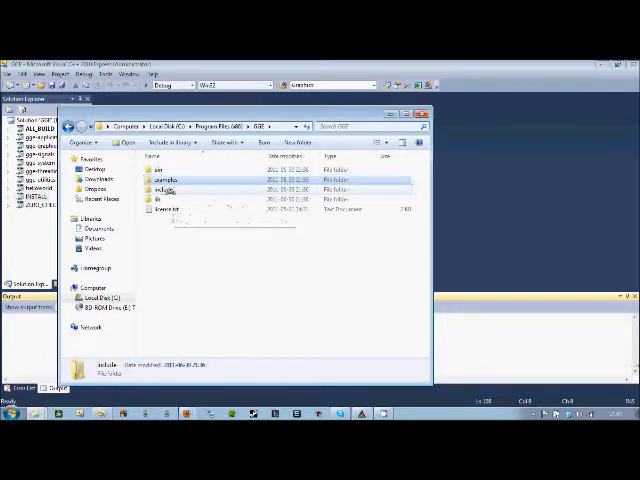
left_click(165, 199)
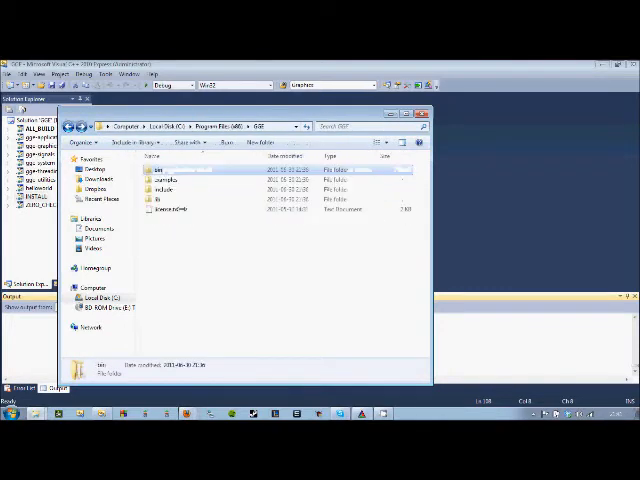
left_click(170, 210)
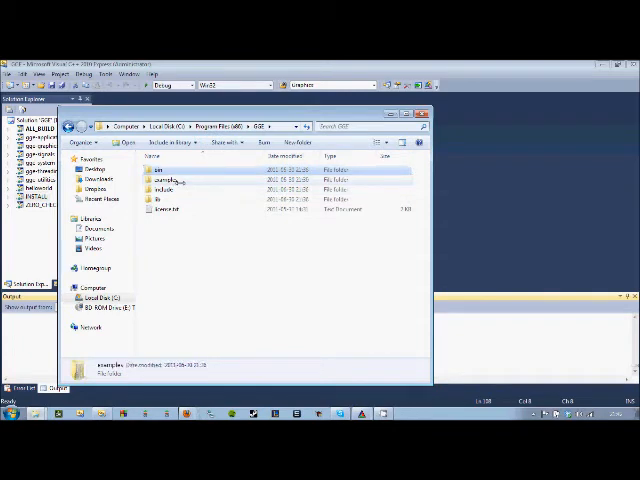
double_click(168, 180)
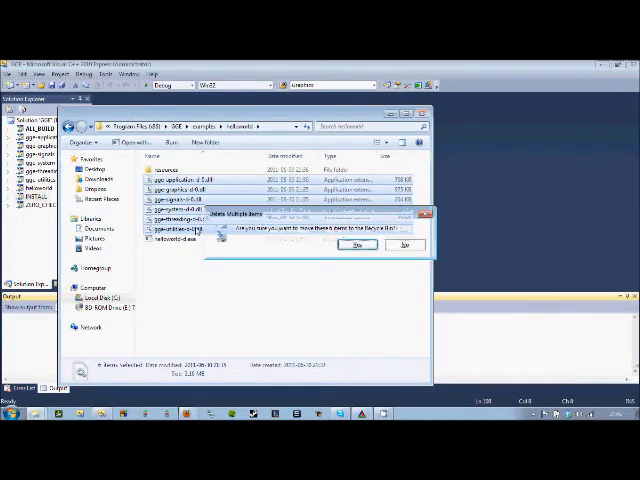
- Confirm deleting the six DLL files and show the computer's System information page
left_click(357, 245)
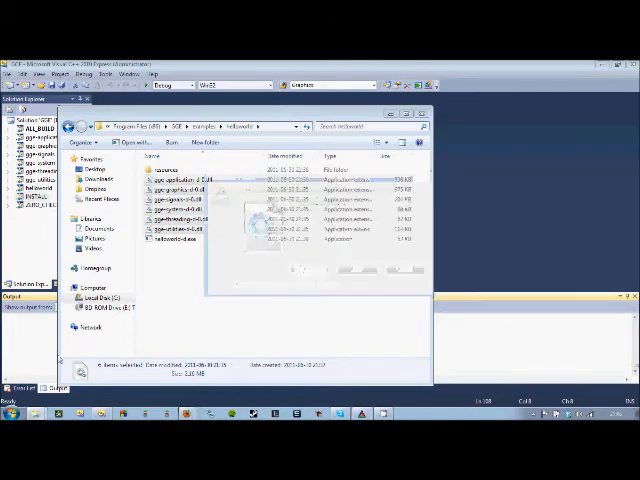
left_click(10, 415)
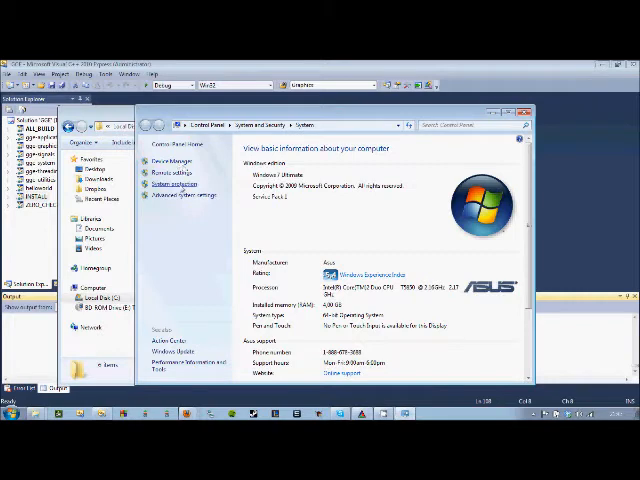
- Append Program Files (x86)\GGE\bin to the system Path variable via advanced settings
left_click(180, 195)
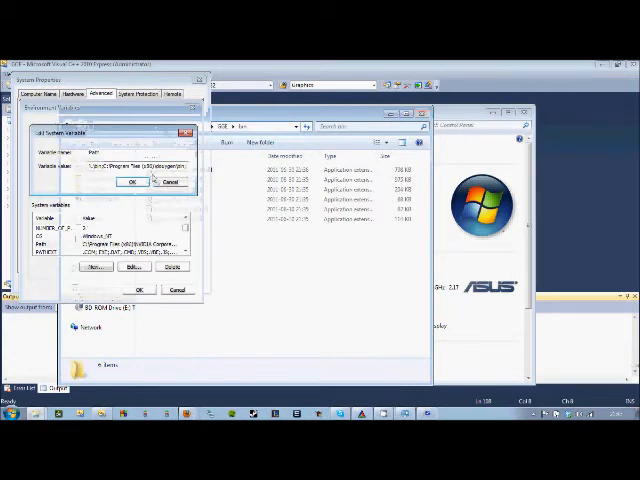
left_click(133, 181)
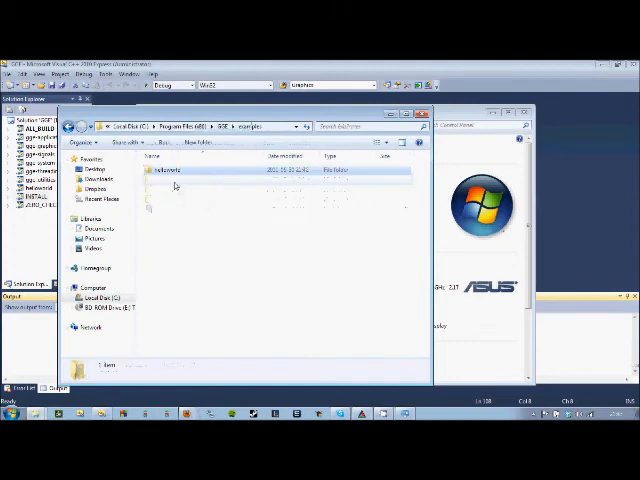
- Run helloworld.exe from the installed helloworld example folder
double_click(167, 182)
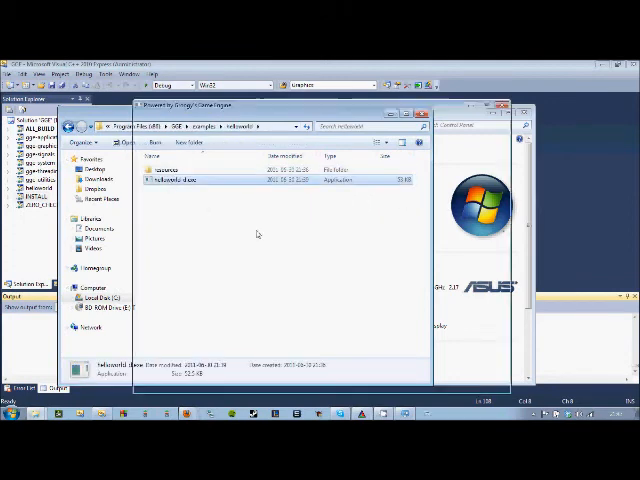
double_click(168, 188)
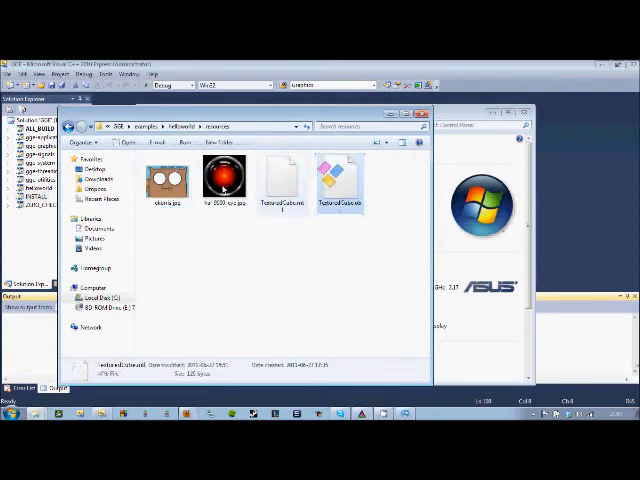
- Close the Explorer window to return to the GGE solution in Visual Studio
left_click(167, 177)
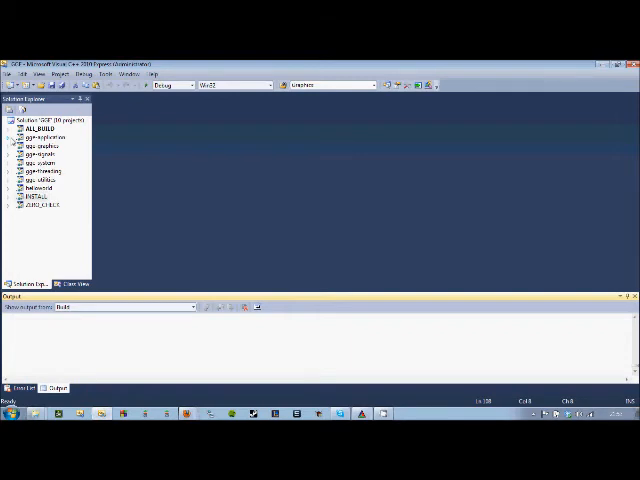
- Expand the gge-application project to list its header files
left_click(19, 137)
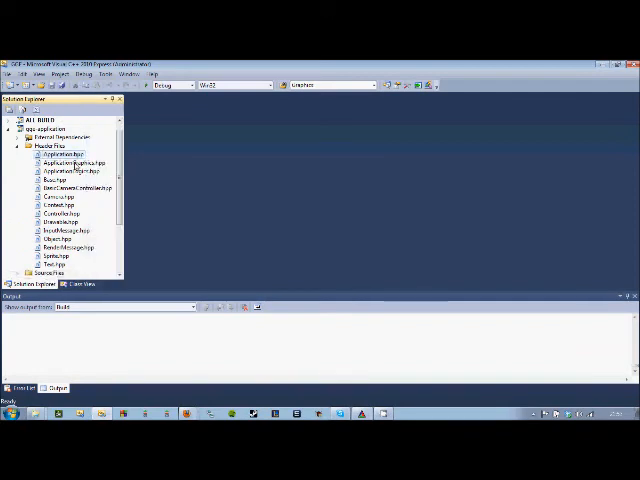
- Browse the ApplicationLogic.hpp and Application.hpp headers in Solution Explorer
left_click(70, 170)
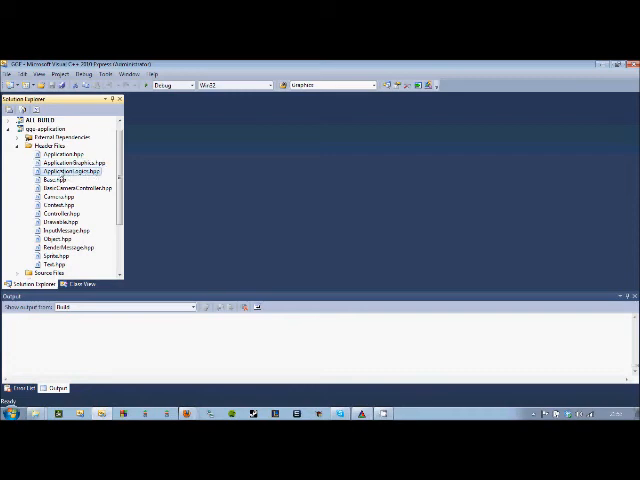
left_click(65, 155)
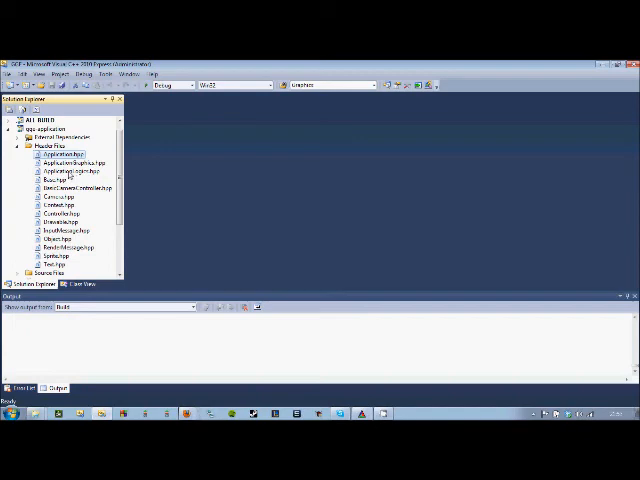
mouse_move(69, 175)
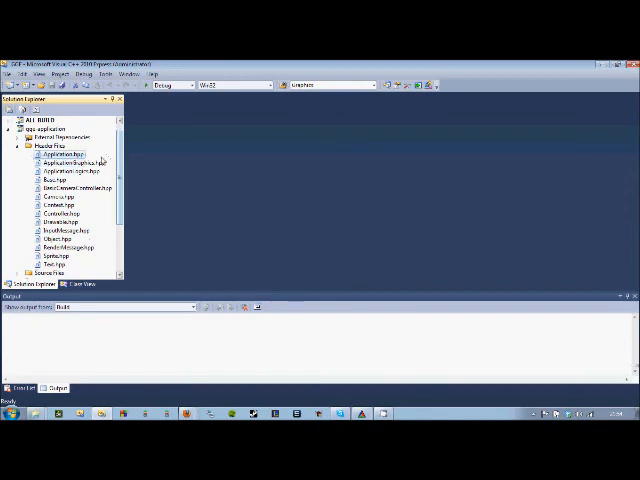
mouse_move(105, 174)
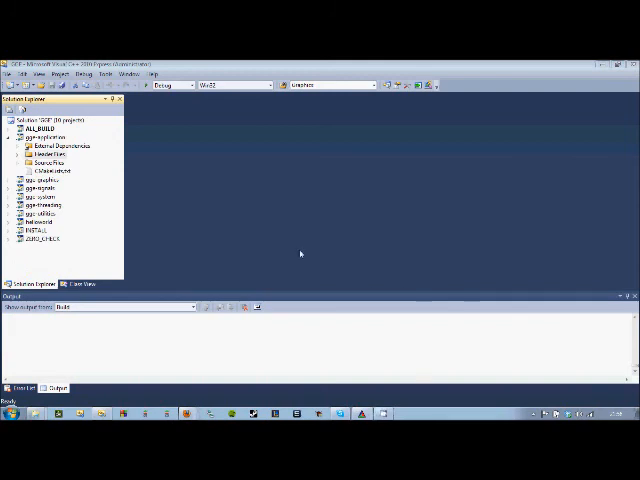
mouse_move(214, 232)
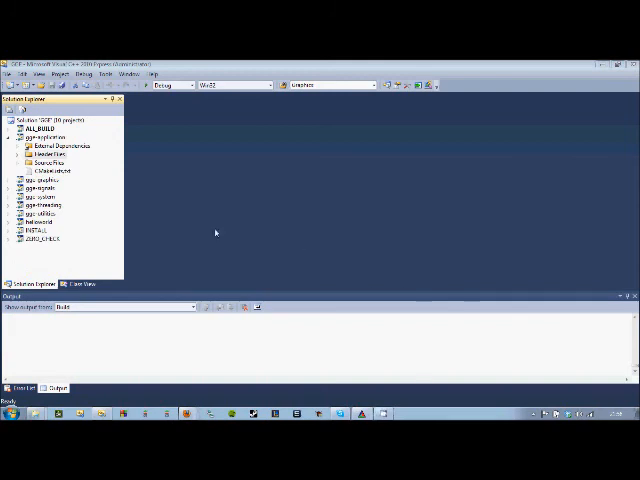
mouse_move(183, 180)
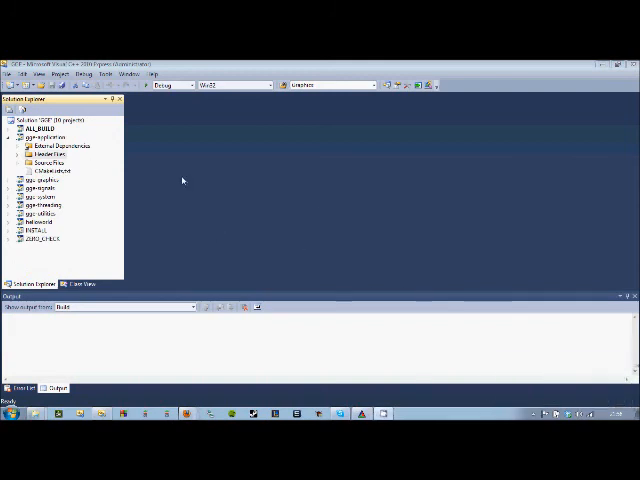